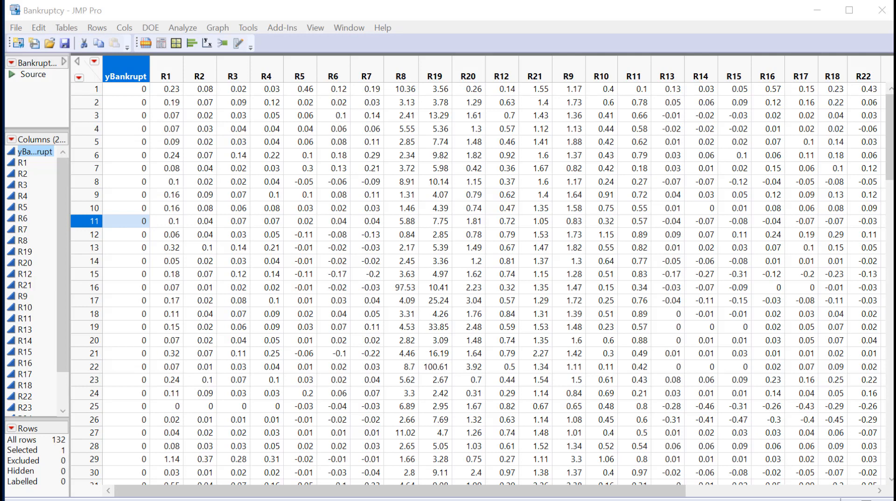
mouse_move(616, 17)
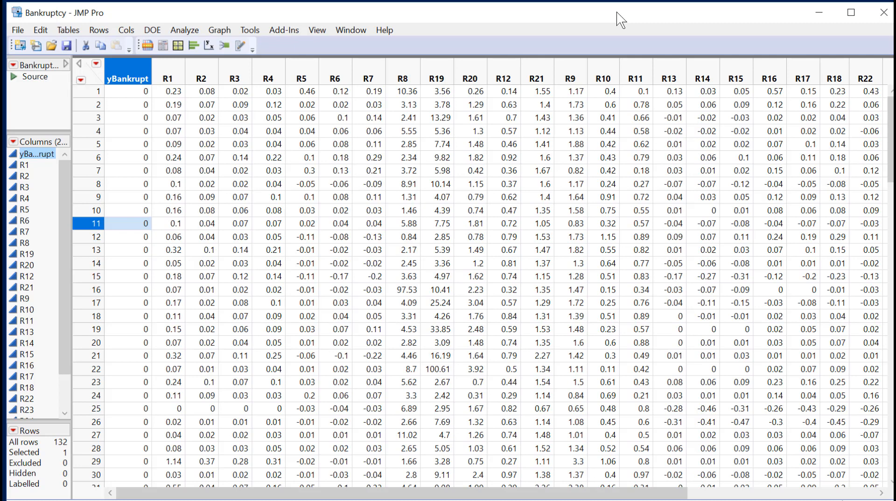
mouse_move(22, 282)
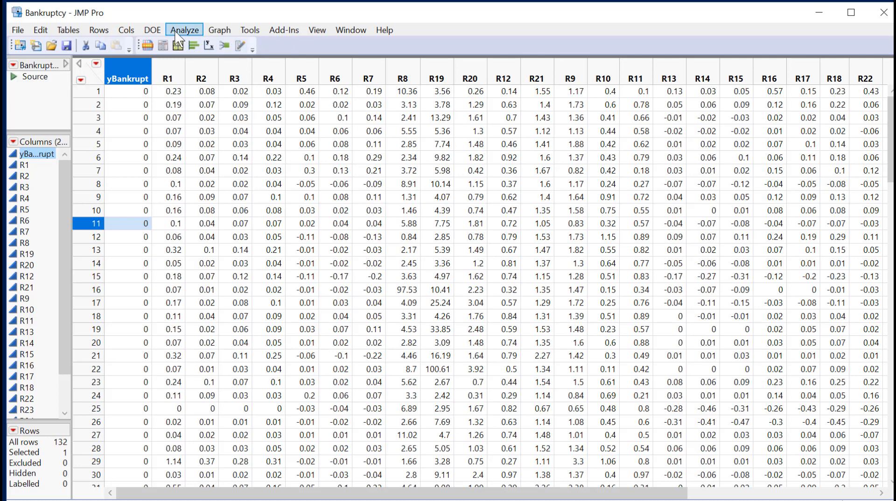
- Launch a Multivariate correlation analysis with yBankrupt through R24 as Y columns
left_click(185, 30)
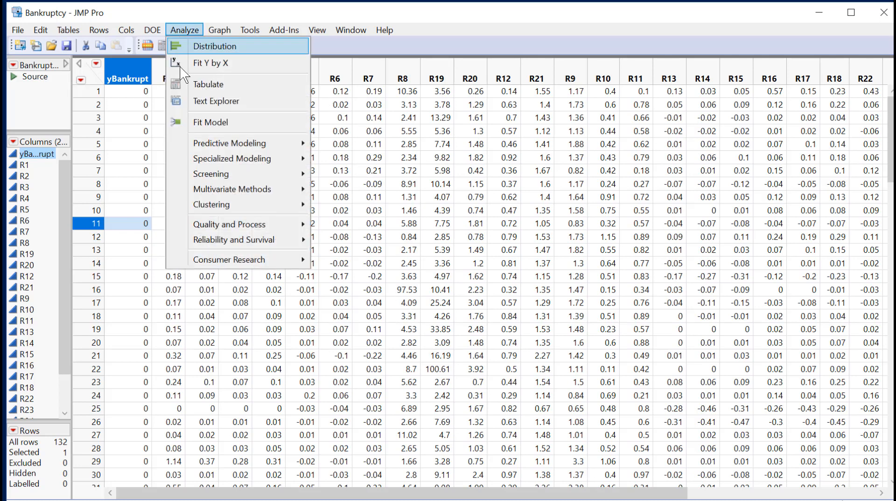
mouse_move(232, 189)
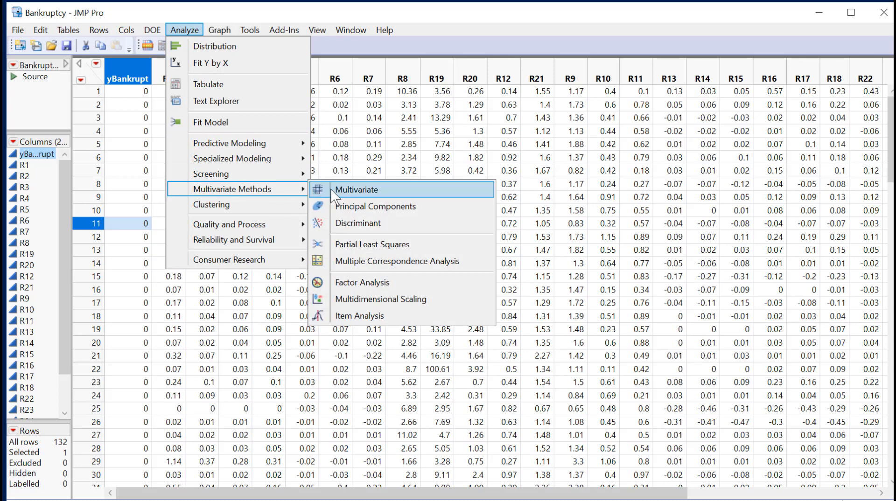
left_click(356, 189)
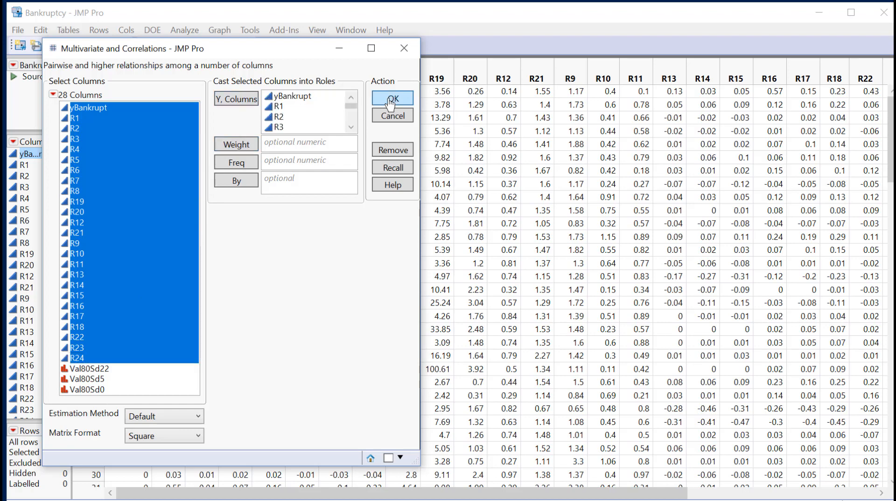
left_click(393, 99)
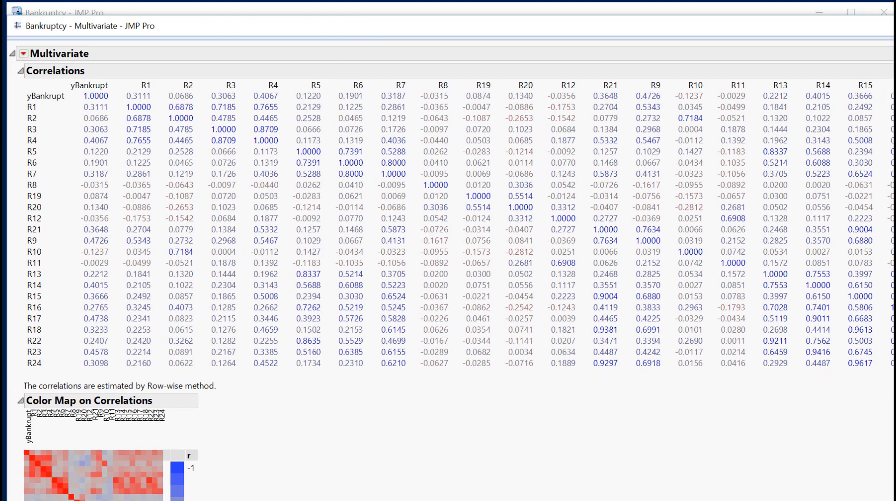
mouse_move(138, 124)
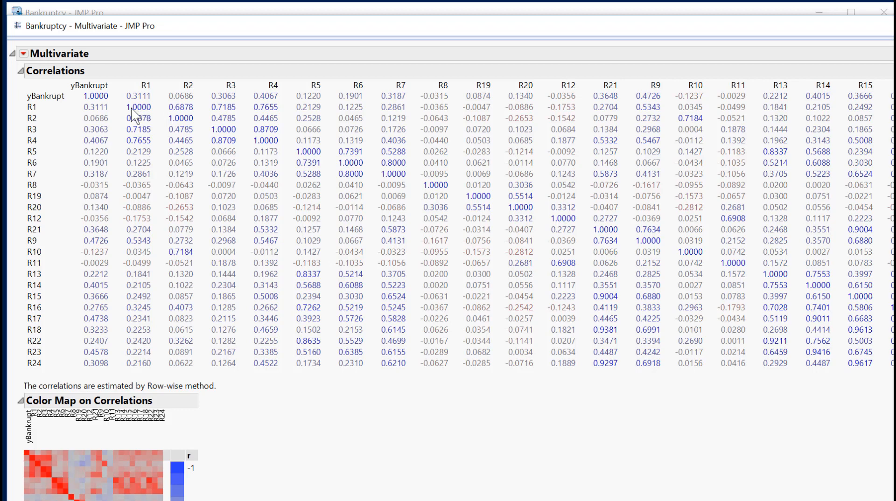
mouse_move(315, 295)
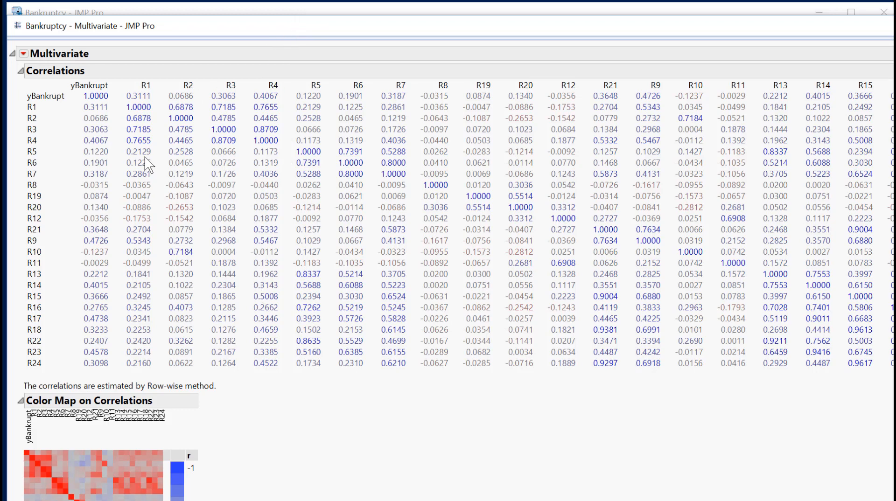
mouse_move(147, 162)
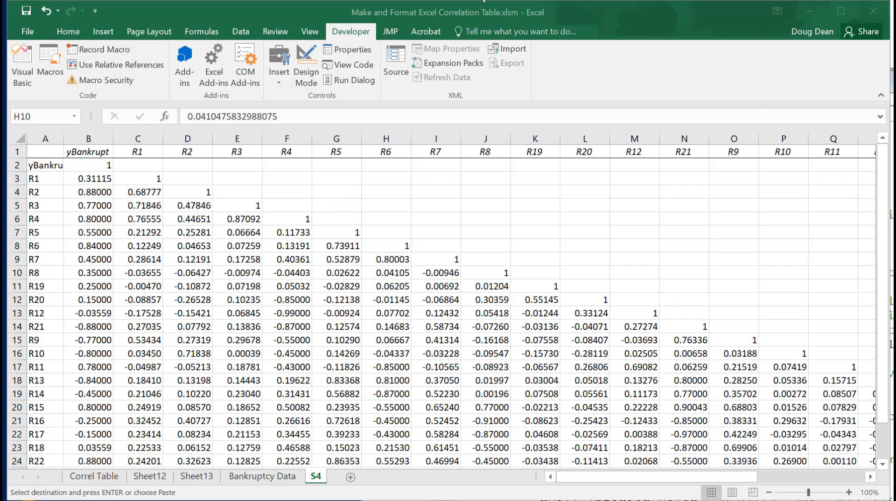
mouse_move(342, 308)
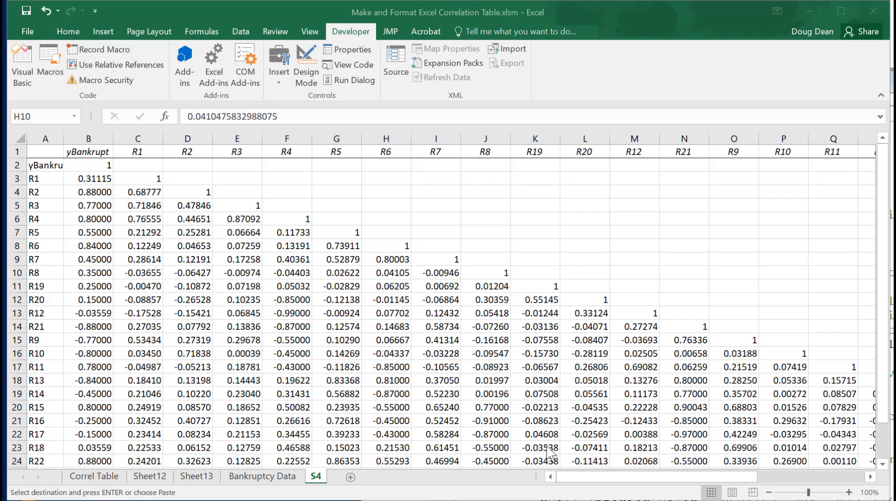
left_click(387, 287)
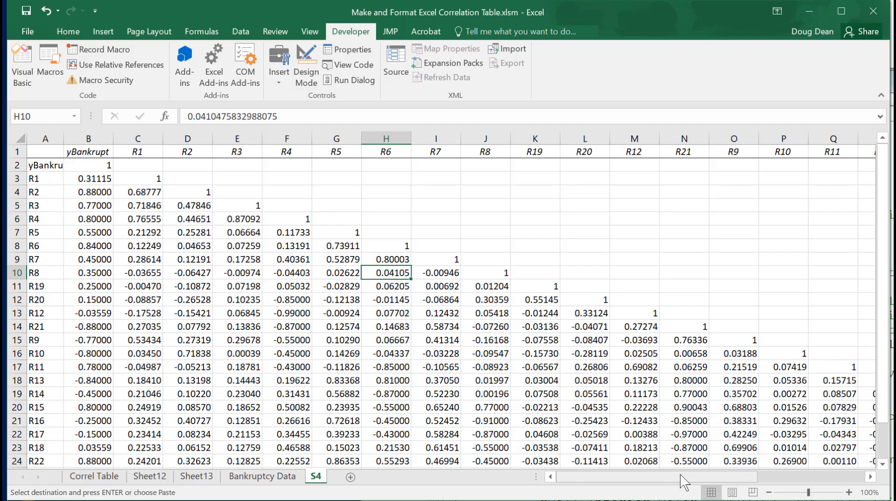
scroll("right", 3)
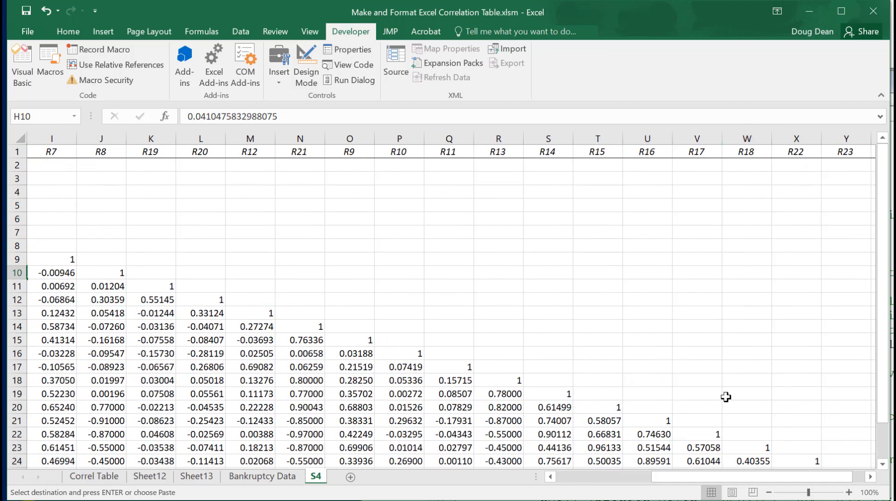
mouse_move(481, 377)
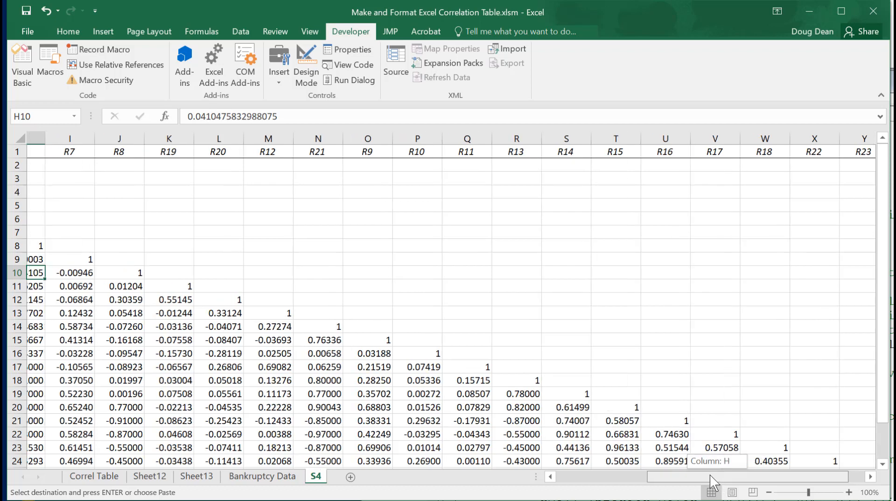
scroll("left", 3)
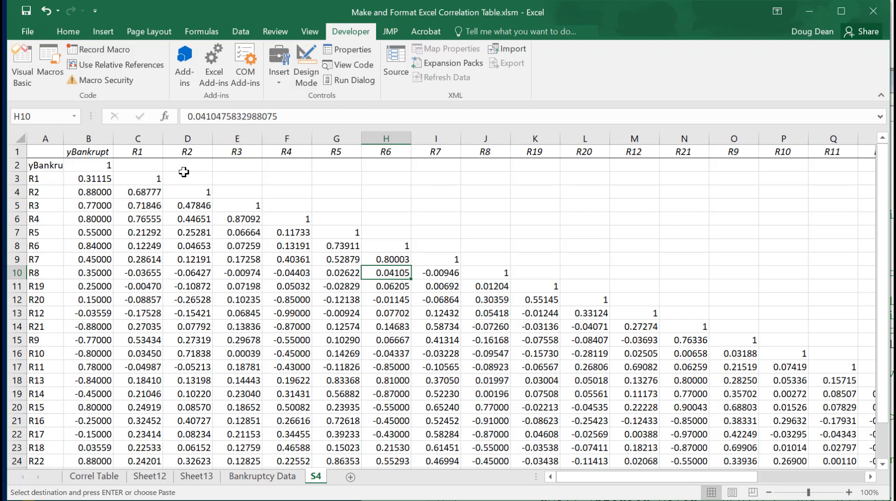
mouse_move(96, 391)
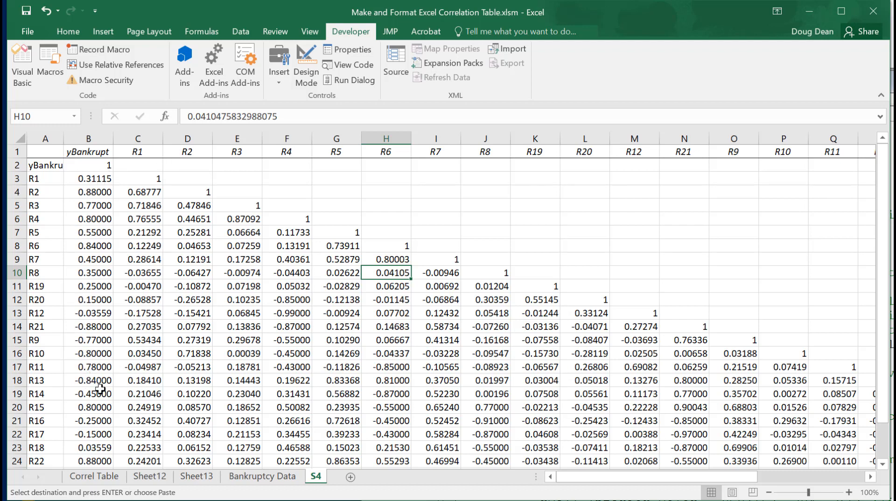
mouse_move(110, 251)
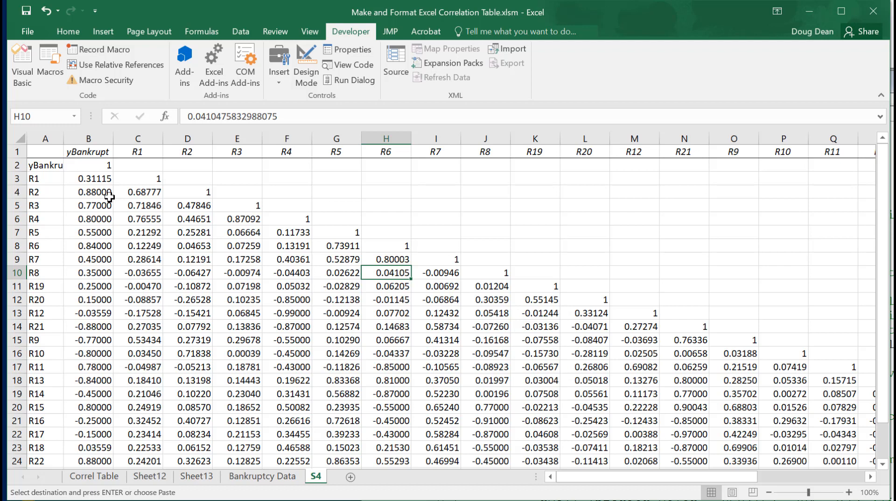
mouse_move(163, 324)
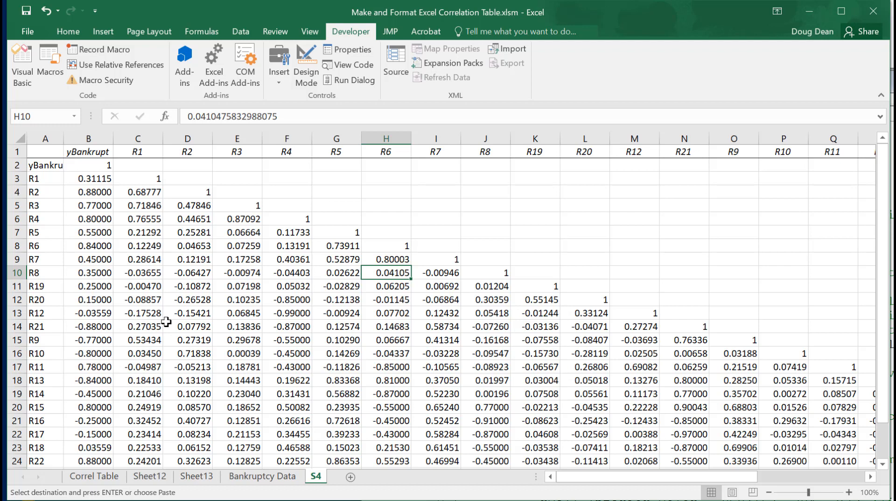
mouse_move(148, 293)
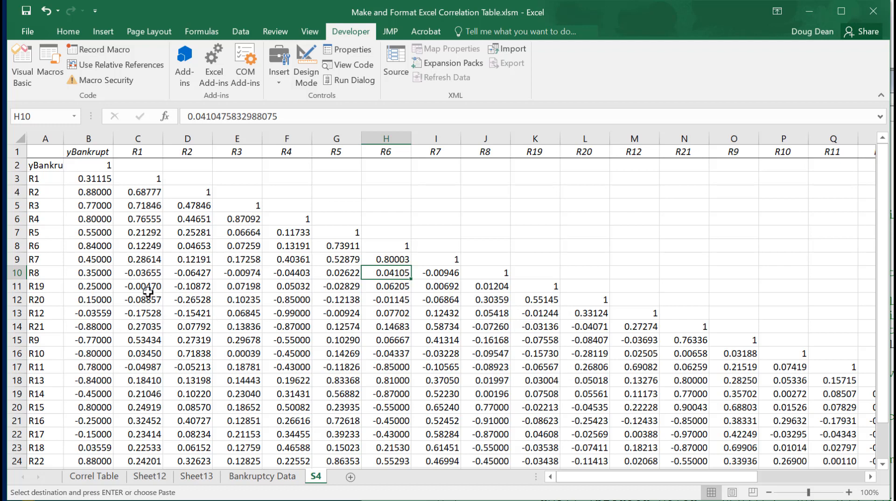
mouse_move(263, 134)
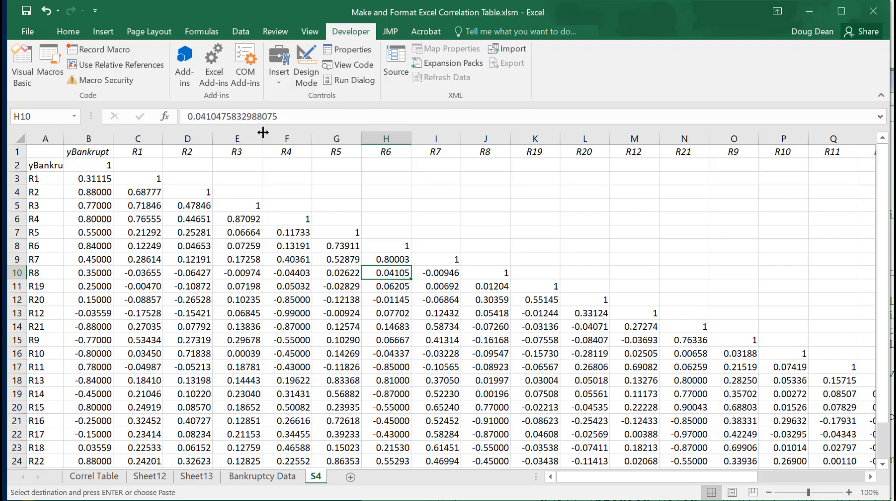
mouse_move(62, 78)
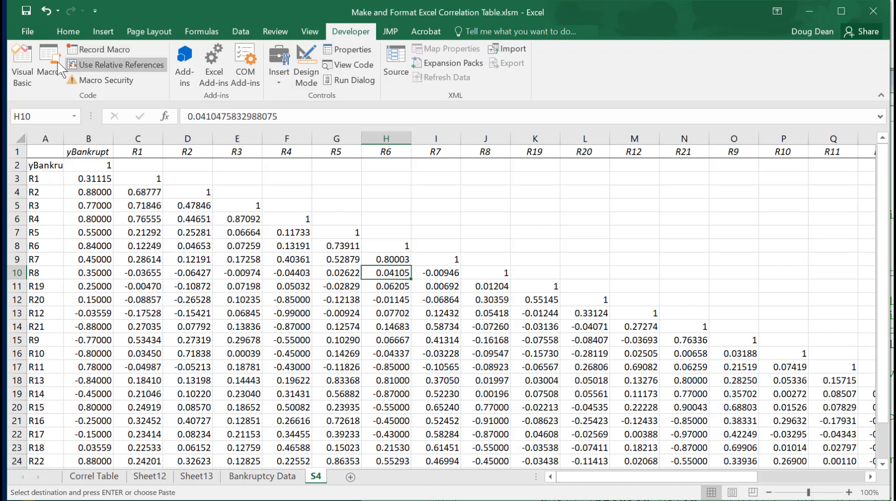
- Run the FormatCorrelationTable macro on the S4 correlation table
left_click(42, 56)
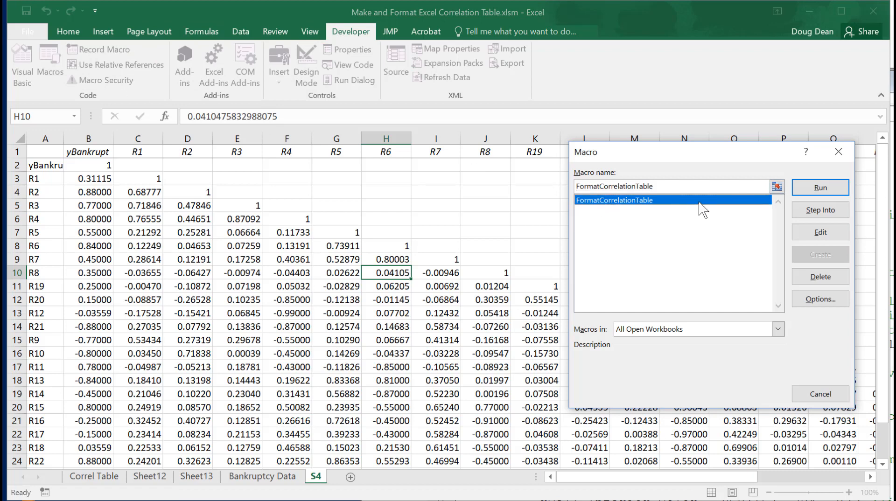
left_click(820, 188)
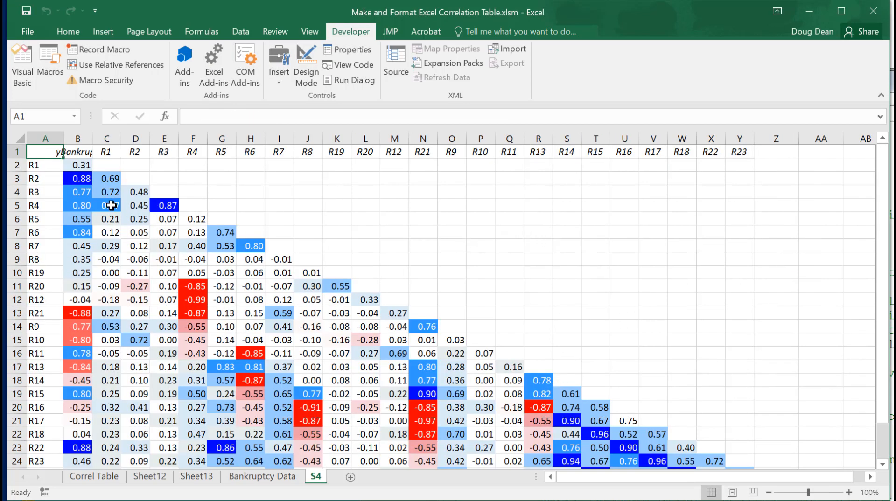
scroll("down", 3)
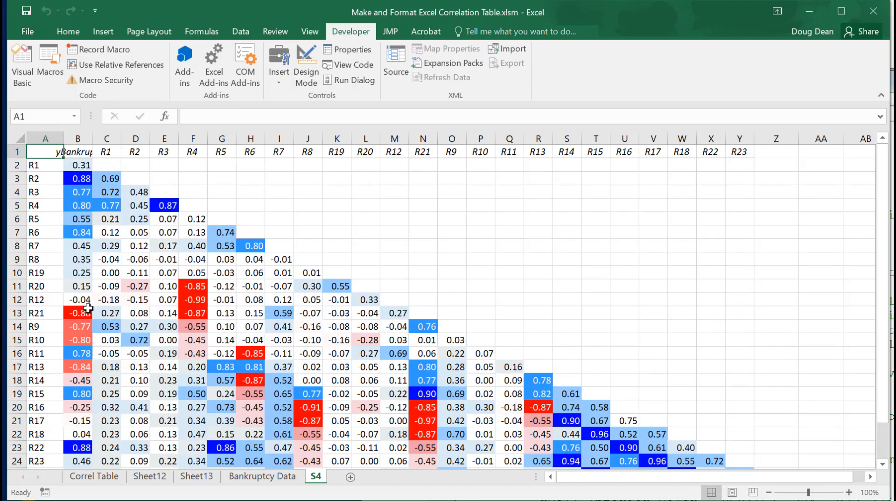
mouse_move(94, 362)
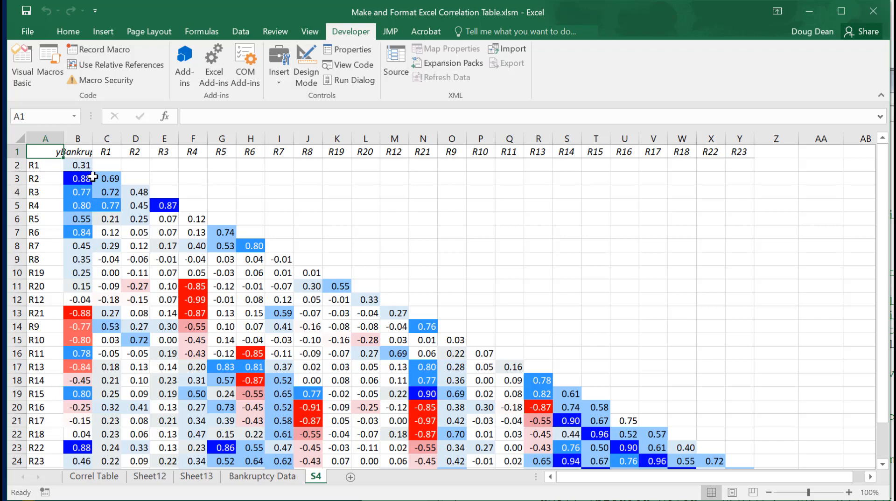
mouse_move(489, 364)
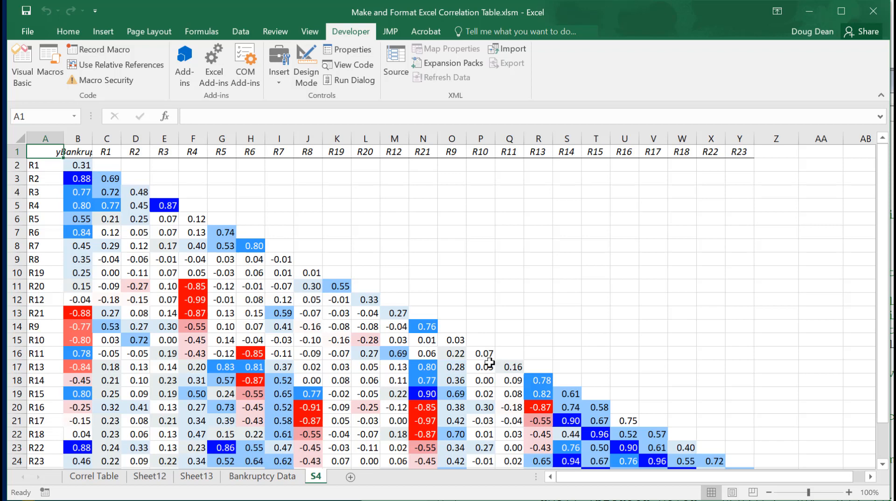
mouse_move(596, 434)
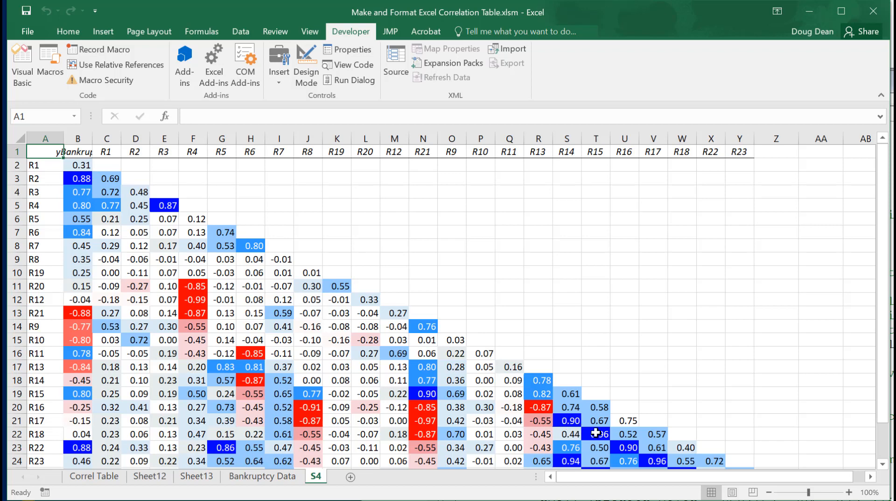
mouse_move(544, 388)
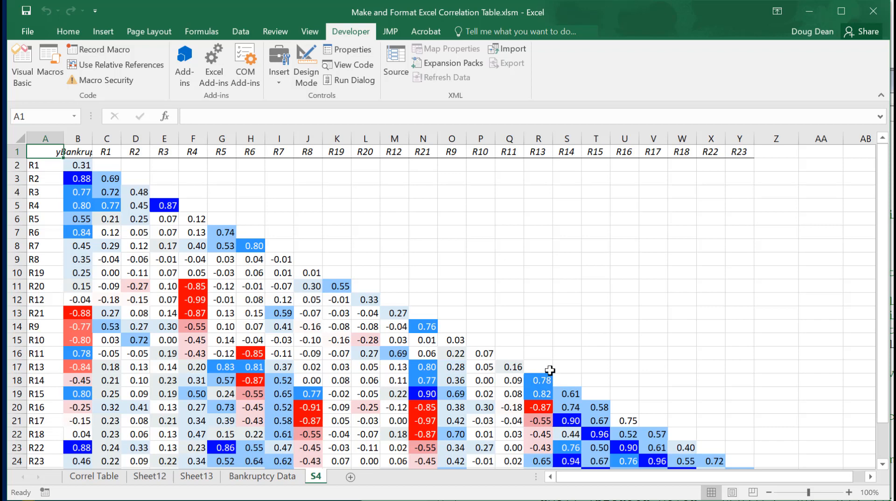
mouse_move(576, 412)
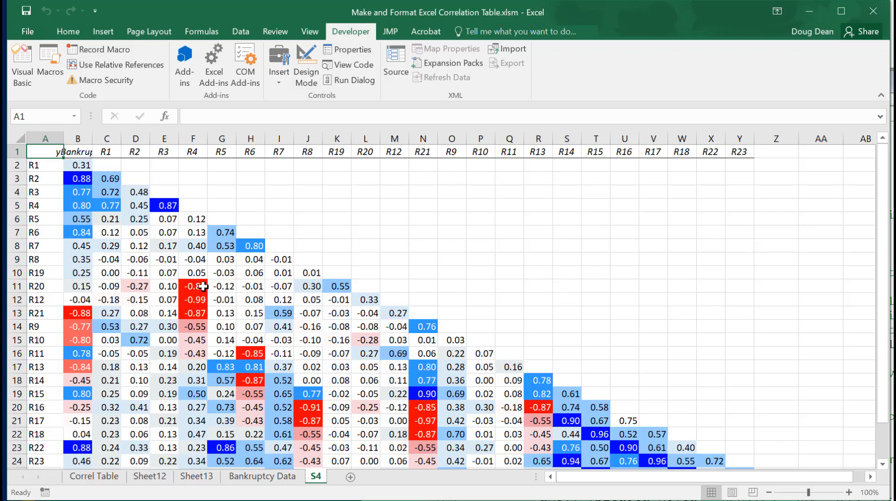
mouse_move(88, 332)
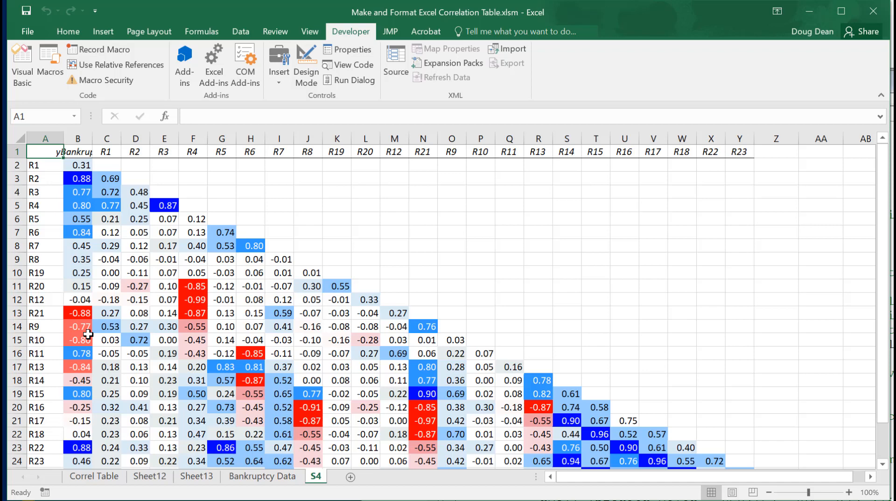
mouse_move(147, 327)
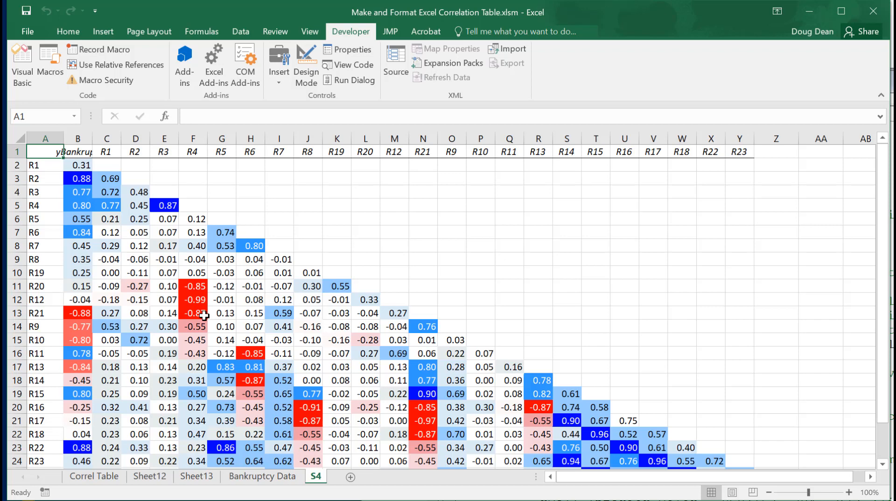
mouse_move(212, 309)
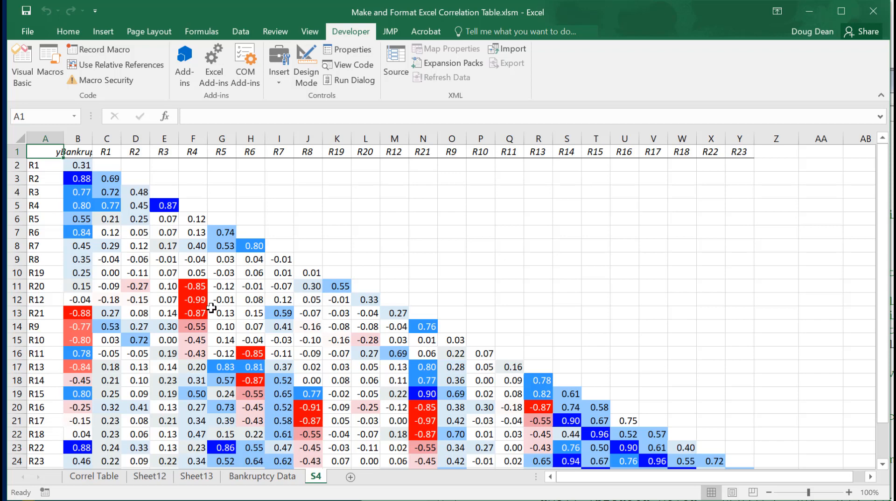
mouse_move(208, 301)
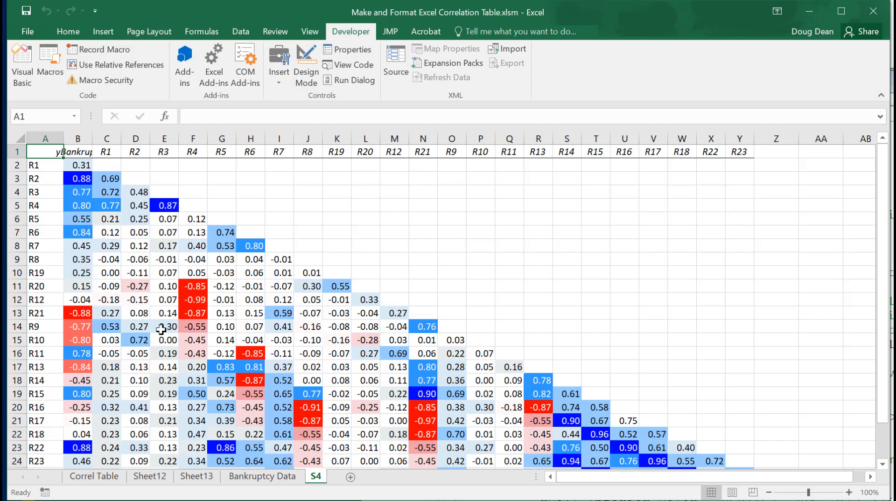
scroll("down", 3)
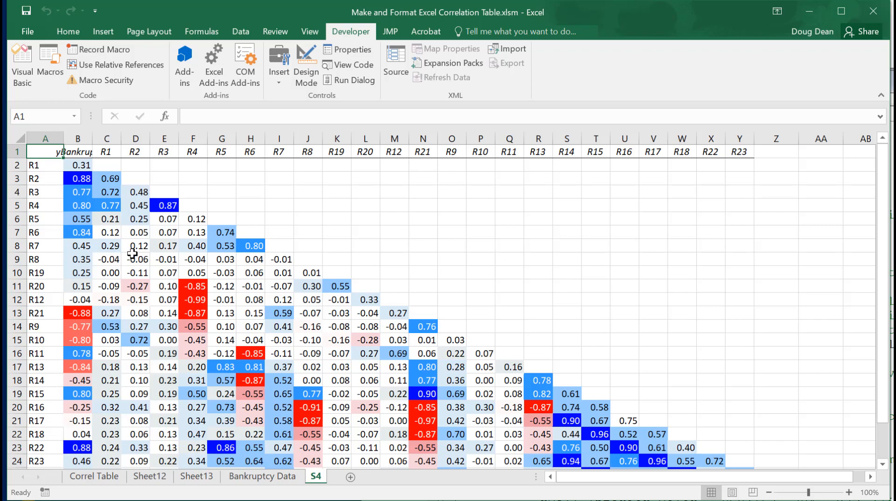
left_click(262, 477)
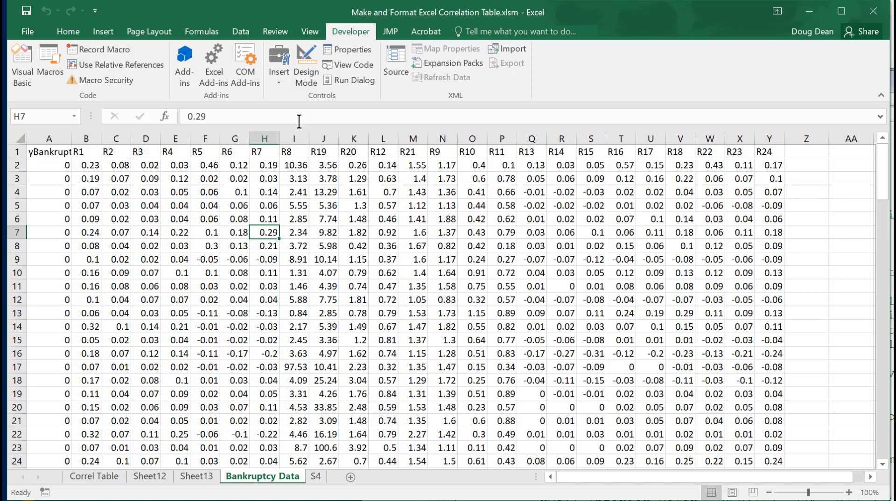
- Run Analysis ToolPak Correlation on $A$1:$Y$133 with first-row labels, output to a new worksheet
left_click(240, 32)
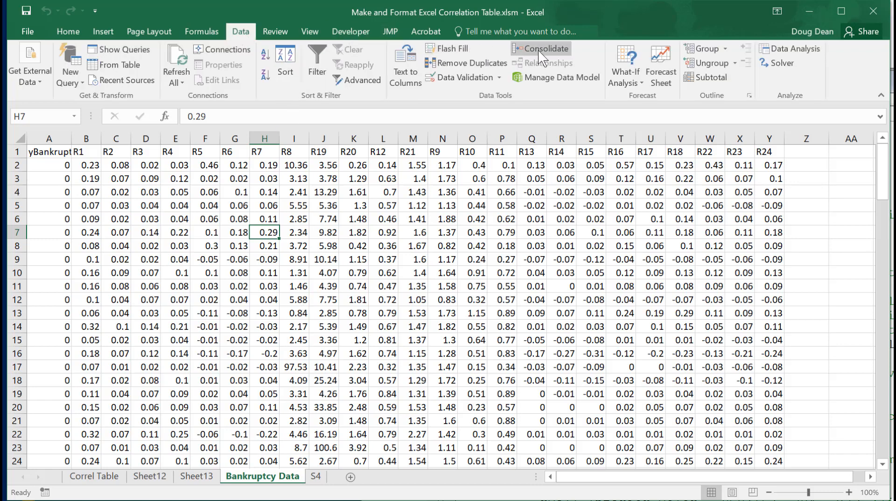
left_click(790, 48)
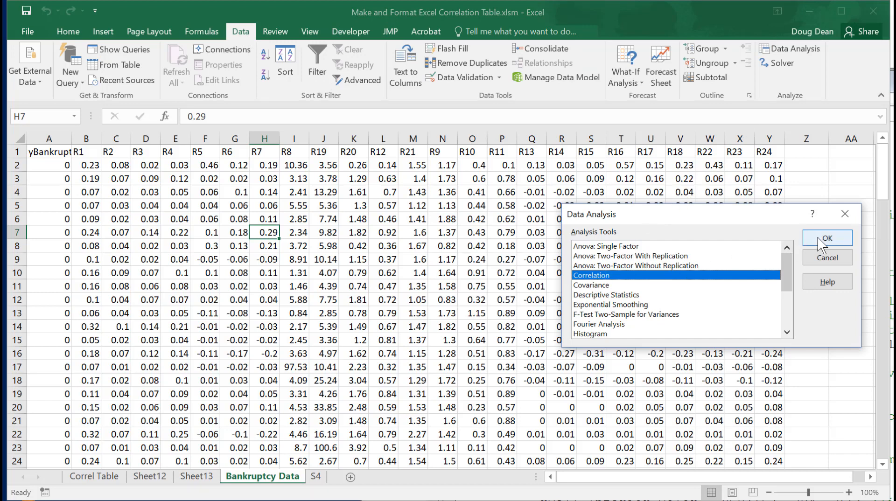
left_click(827, 238)
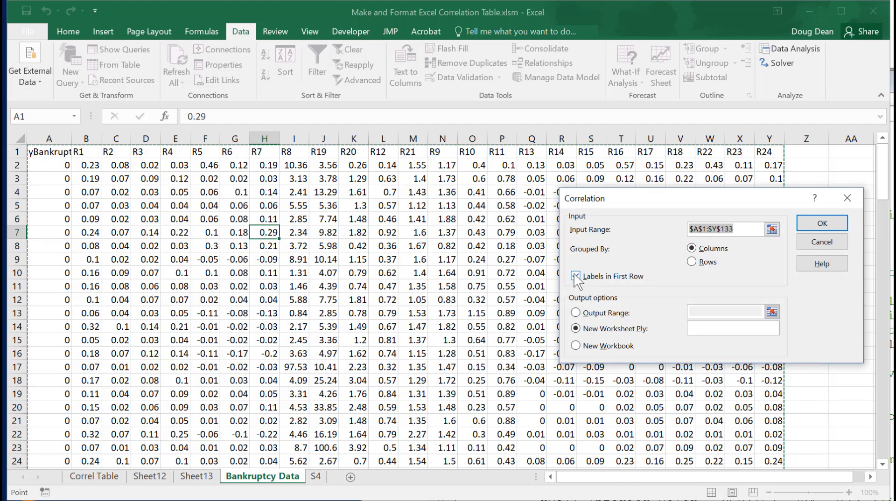
left_click(575, 277)
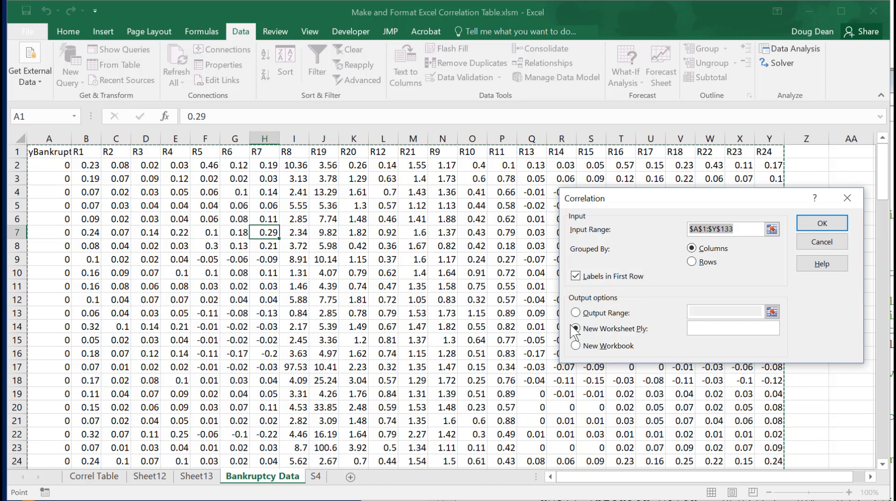
left_click(575, 330)
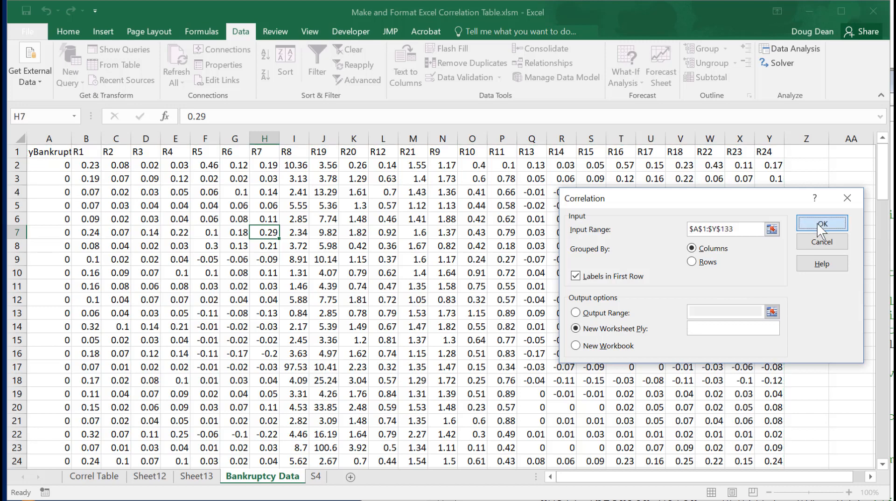
left_click(822, 223)
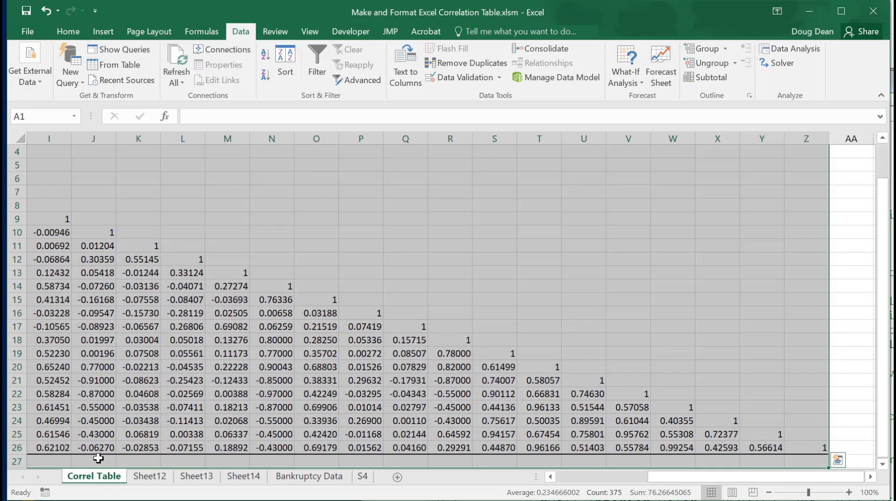
mouse_move(540, 477)
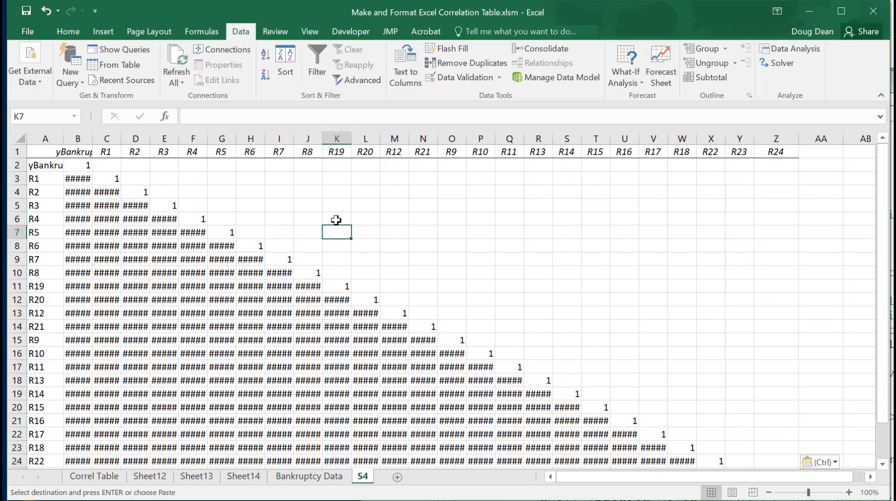
mouse_move(147, 150)
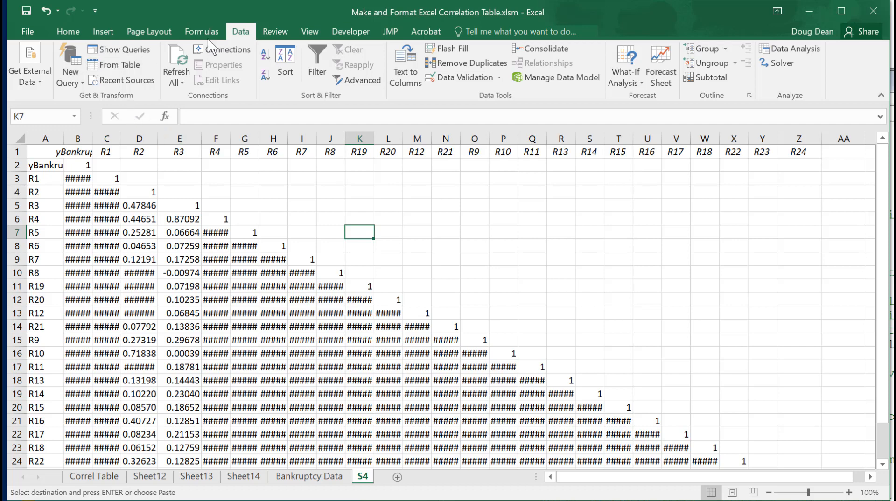
- Run the FormatCorrelationTable macro with a column width of 5
left_click(351, 32)
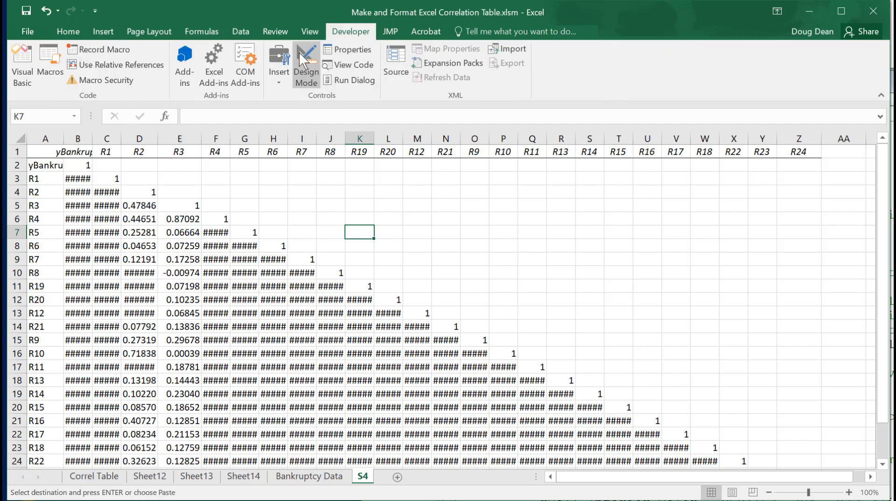
left_click(50, 61)
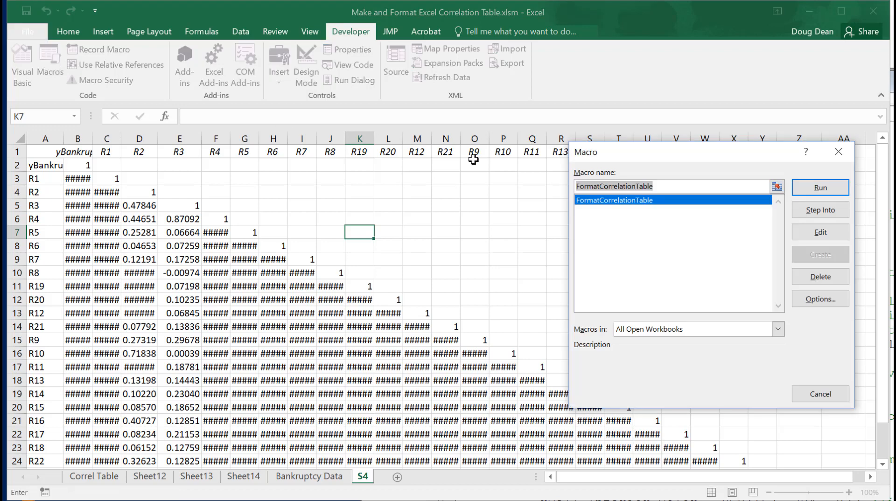
left_click(820, 187)
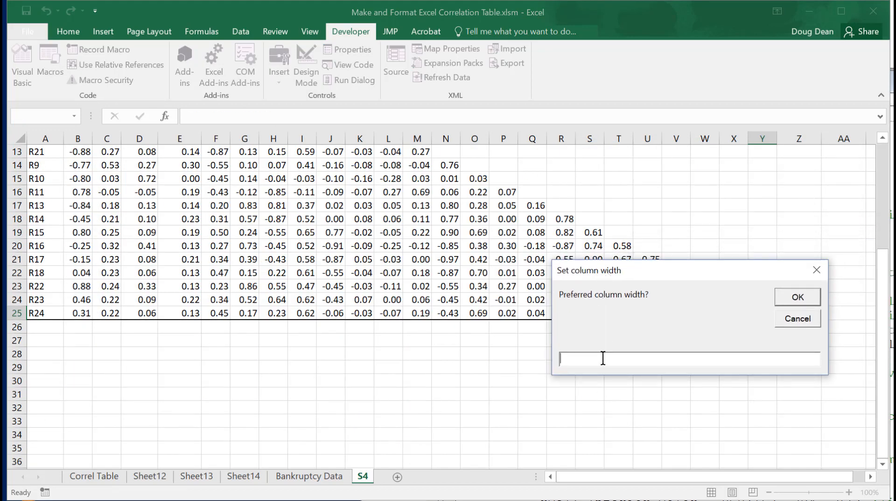
type("5")
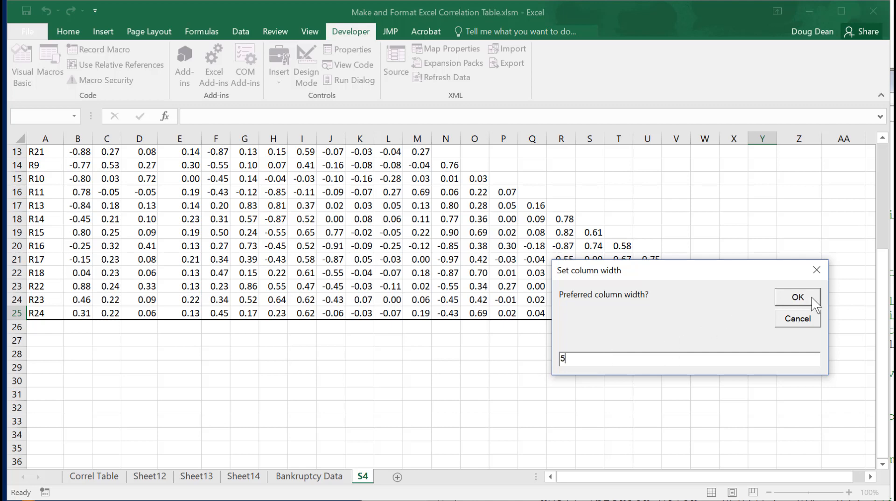
left_click(797, 298)
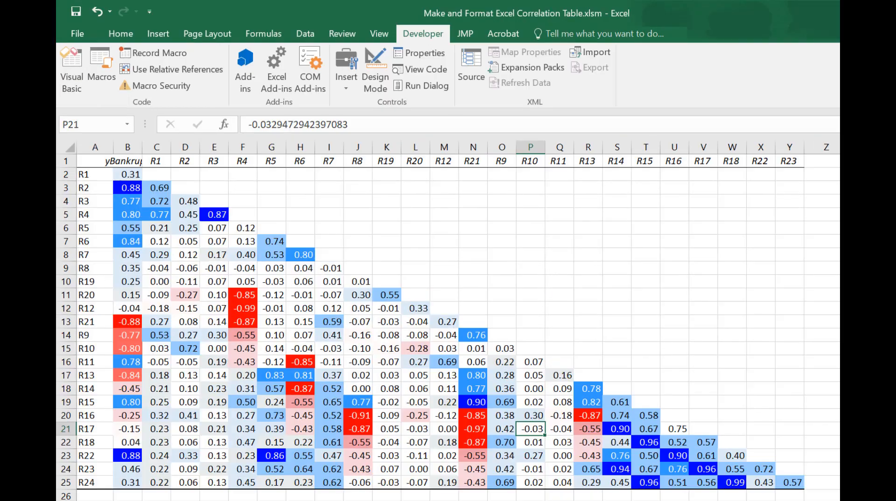